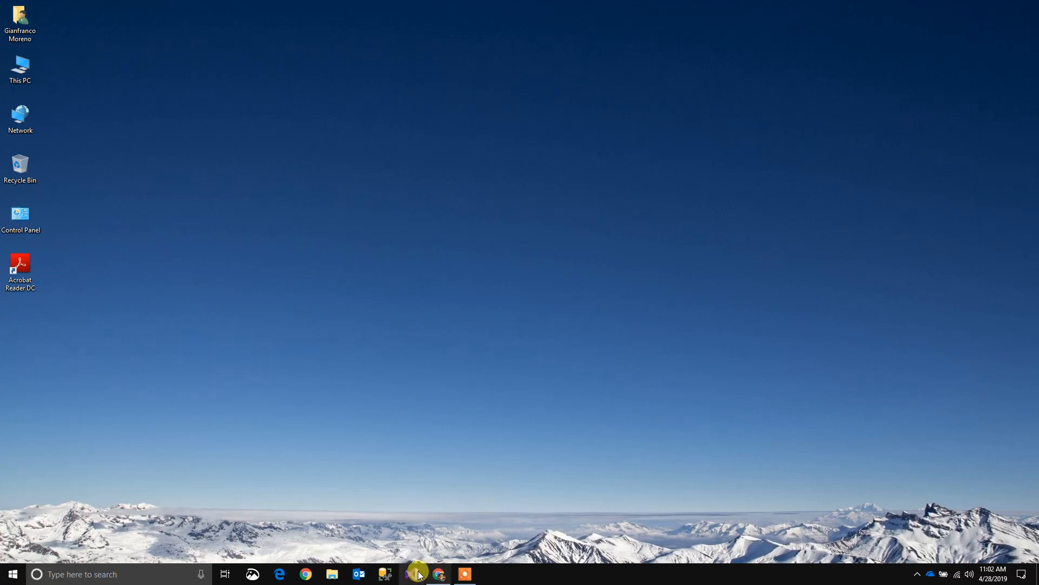
- Launch Visual Studio 2019 from the taskbar
{"action": "left_click", "coordinate": [411, 574]}
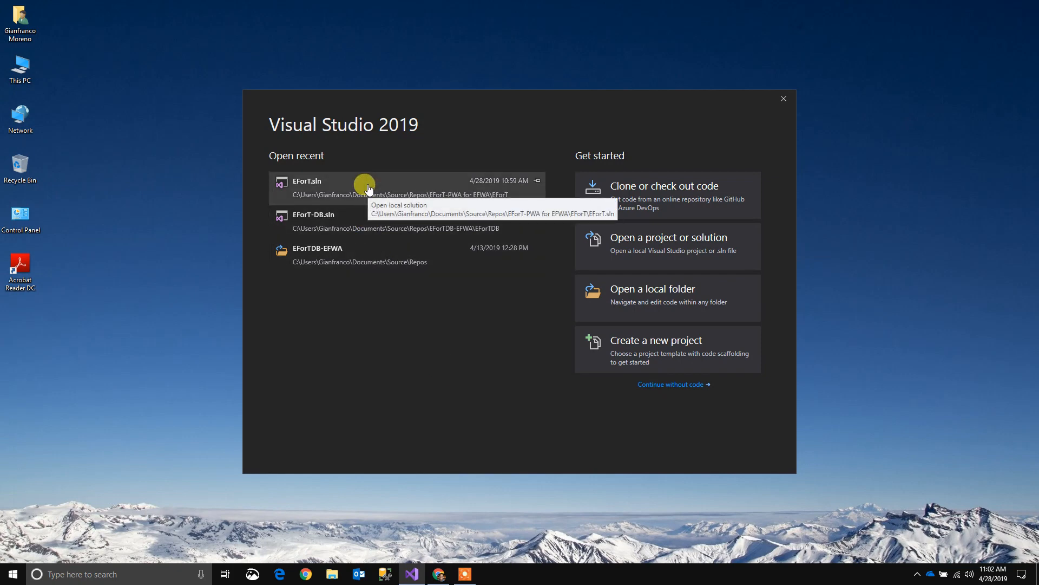
- Load the recent EForT.sln solution with its five projects
{"action": "left_click", "coordinate": [307, 181]}
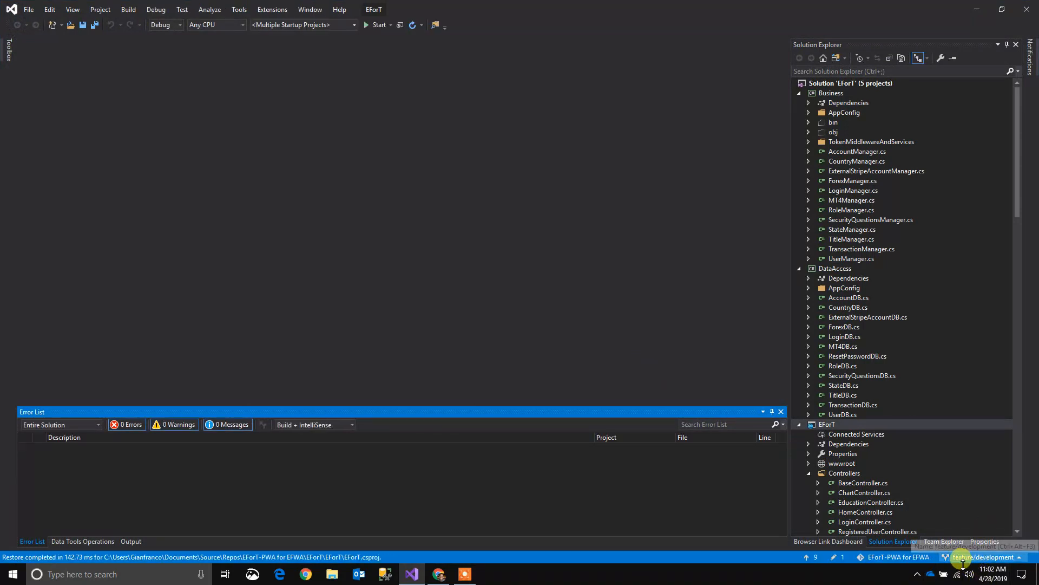
{"action": "mouse_move", "coordinate": [988, 556]}
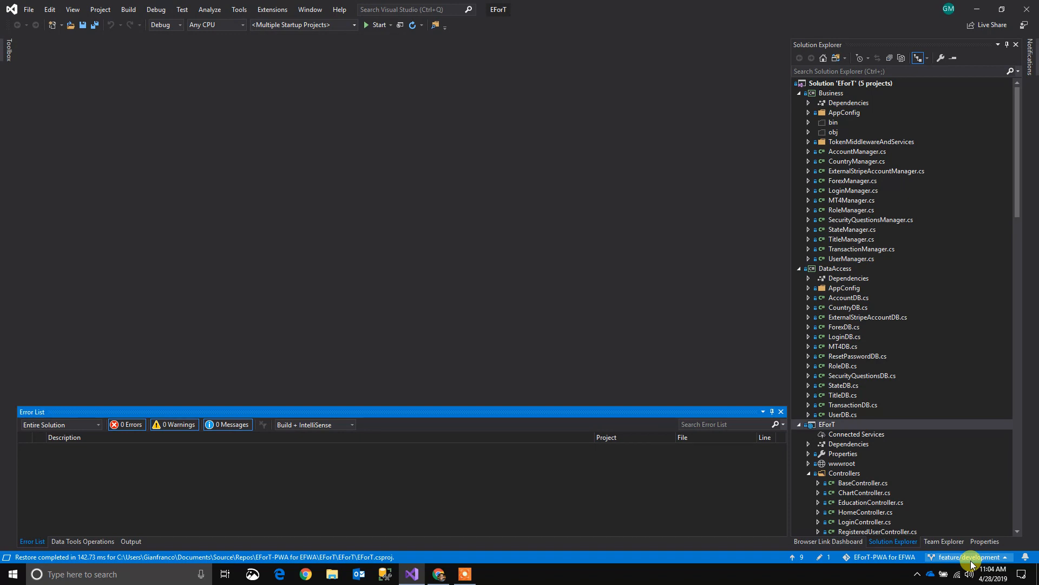
- Check out the feature/gianfranco branch from the status bar branch list
{"action": "left_click", "coordinate": [971, 556]}
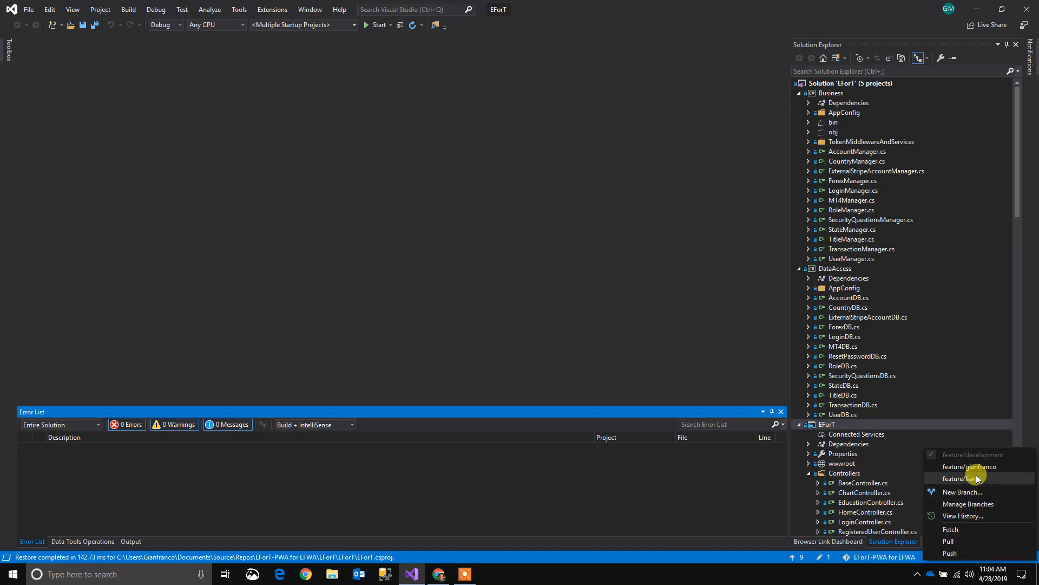
{"action": "left_click", "coordinate": [970, 465]}
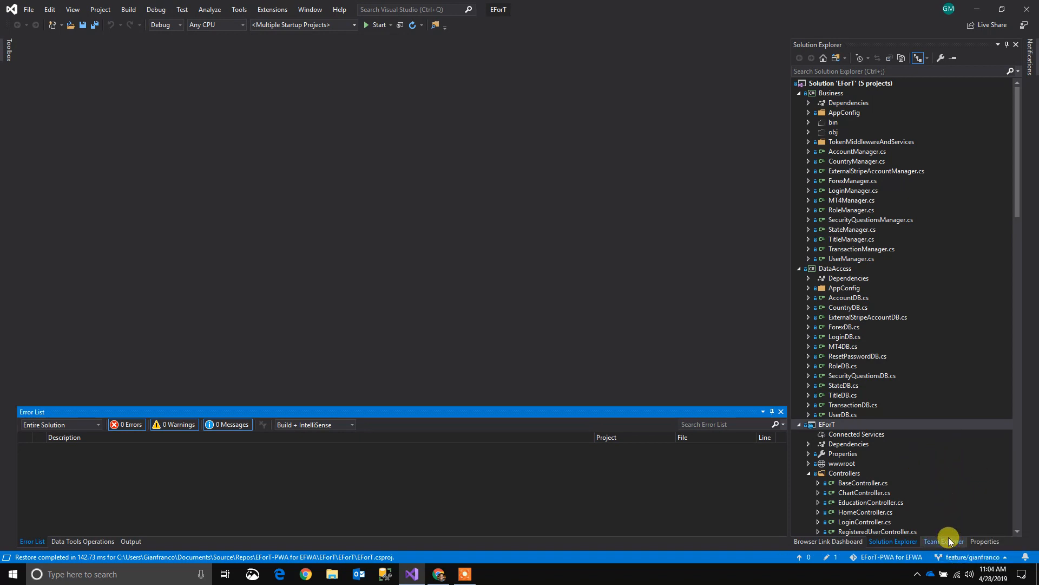
{"action": "scroll", "scroll_direction": "down", "scroll_amount": 3}
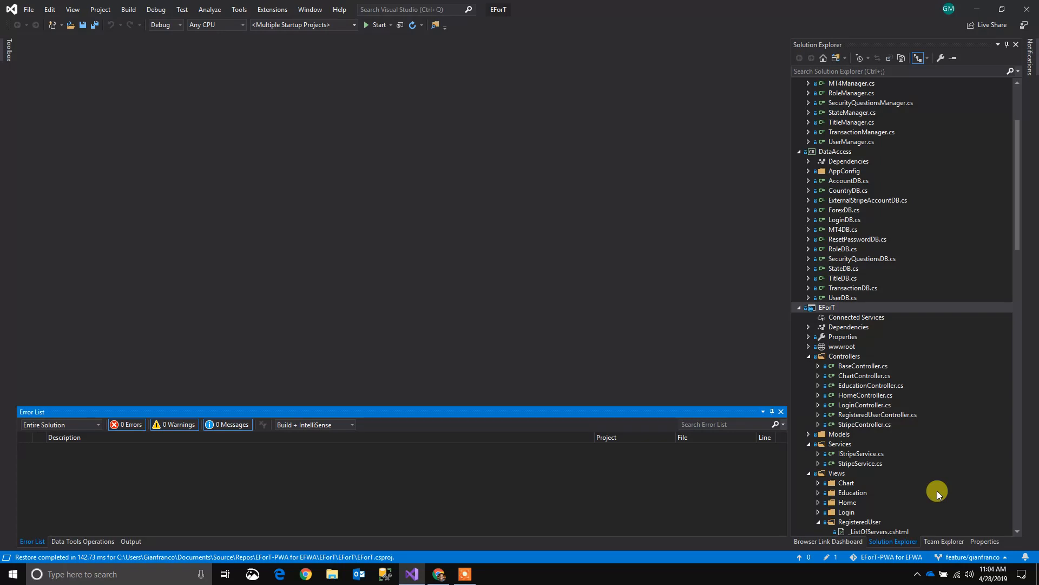
{"action": "mouse_move", "coordinate": [937, 547]}
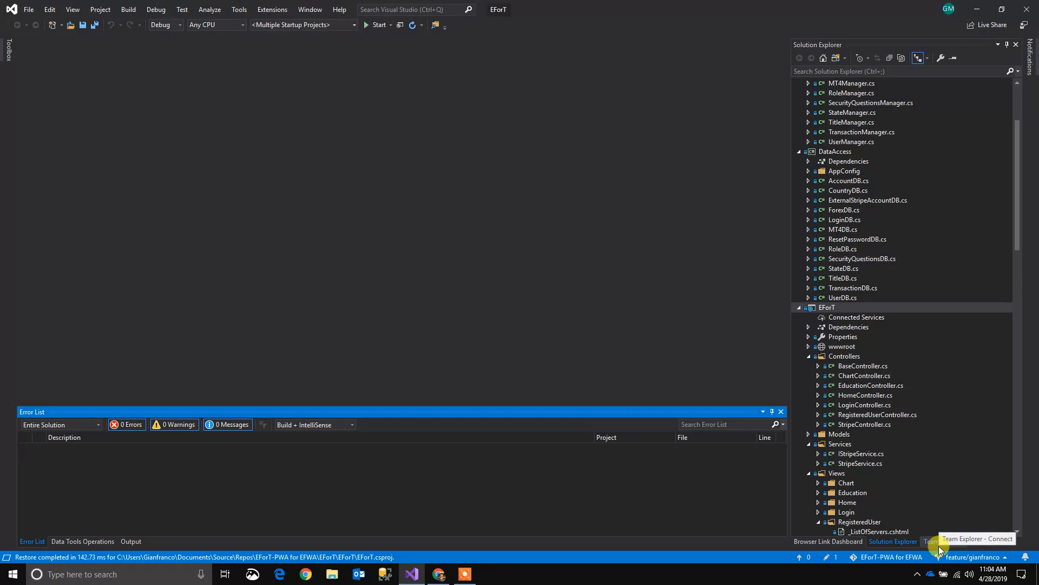
- Review the Team Explorer synchronization page, confirming no incoming or outgoing commits
{"action": "left_click", "coordinate": [929, 541]}
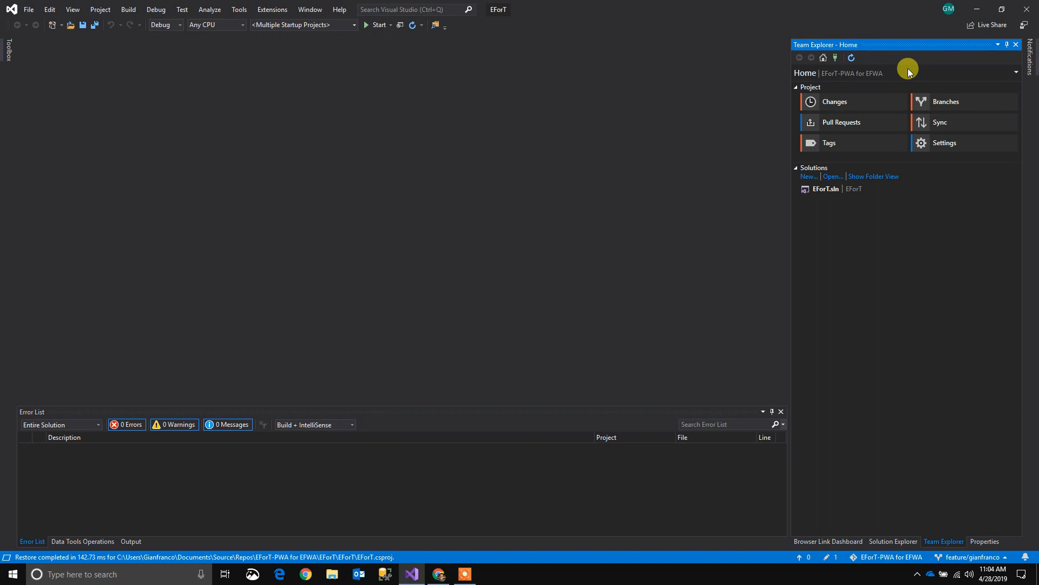
{"action": "mouse_move", "coordinate": [940, 123]}
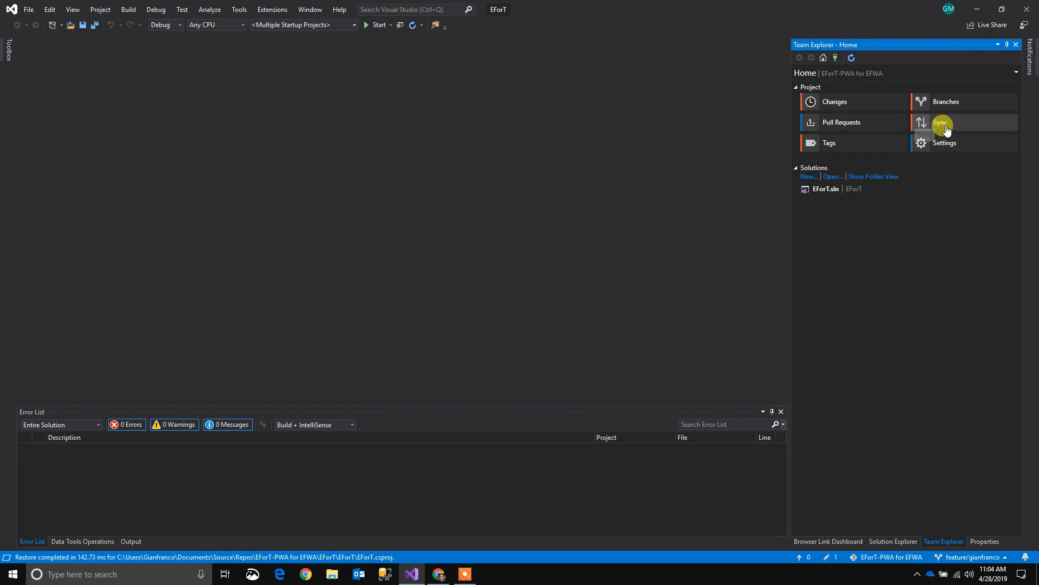
{"action": "left_click", "coordinate": [944, 122]}
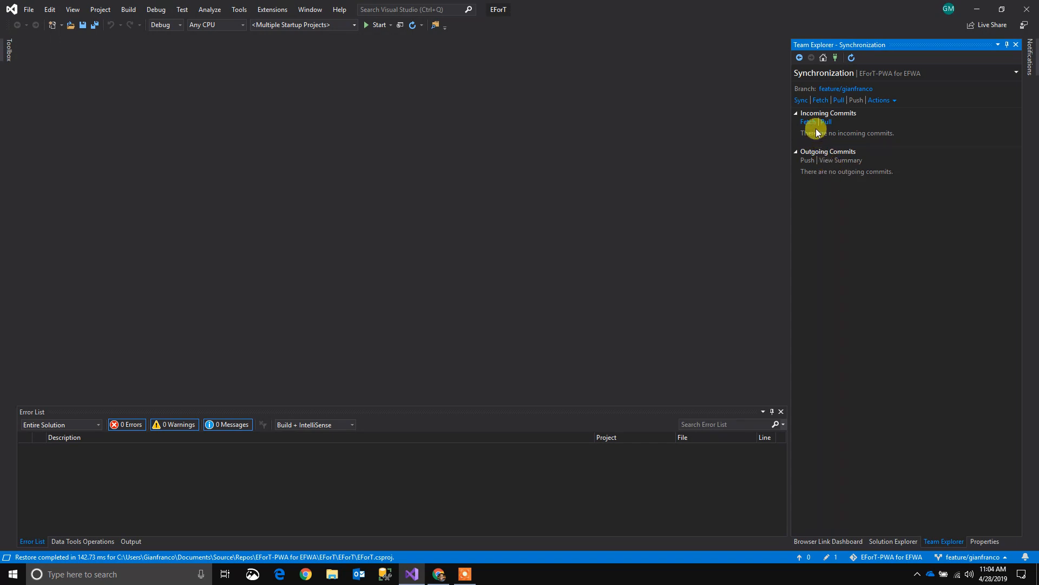
{"action": "mouse_move", "coordinate": [798, 115]}
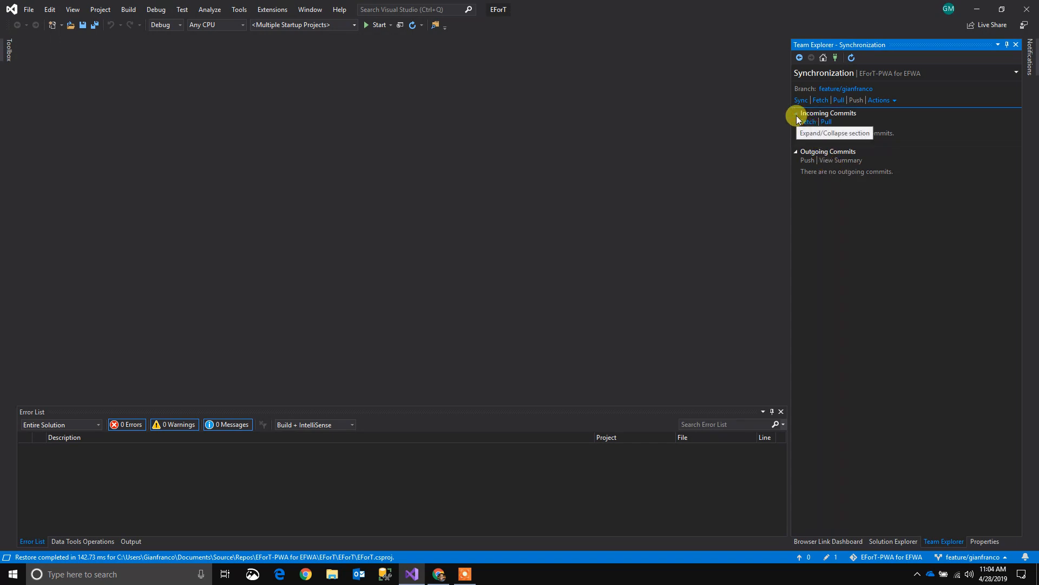
{"action": "left_click", "coordinate": [797, 113]}
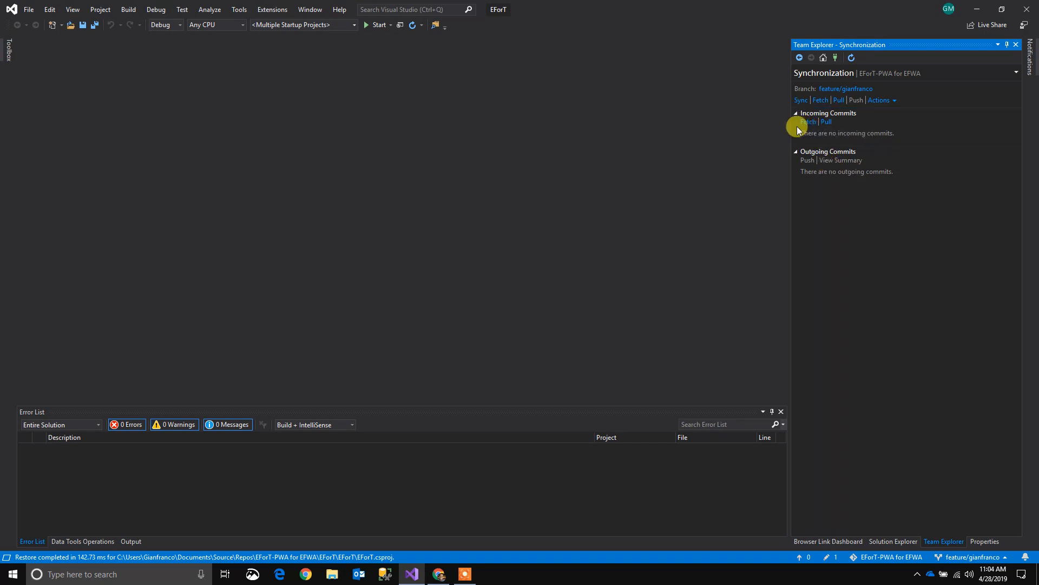
{"action": "mouse_move", "coordinate": [818, 237]}
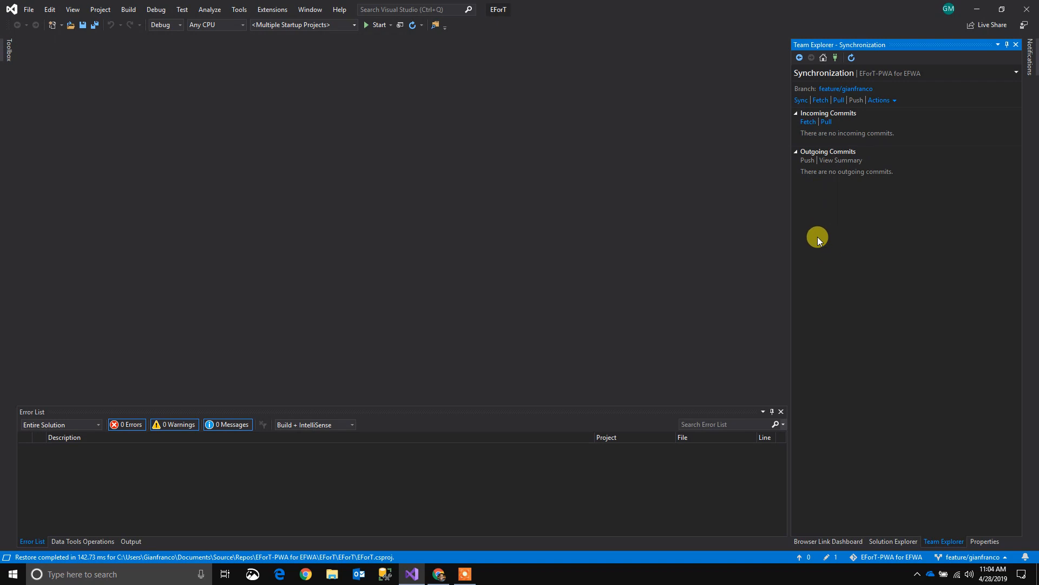
{"action": "mouse_move", "coordinate": [818, 237]}
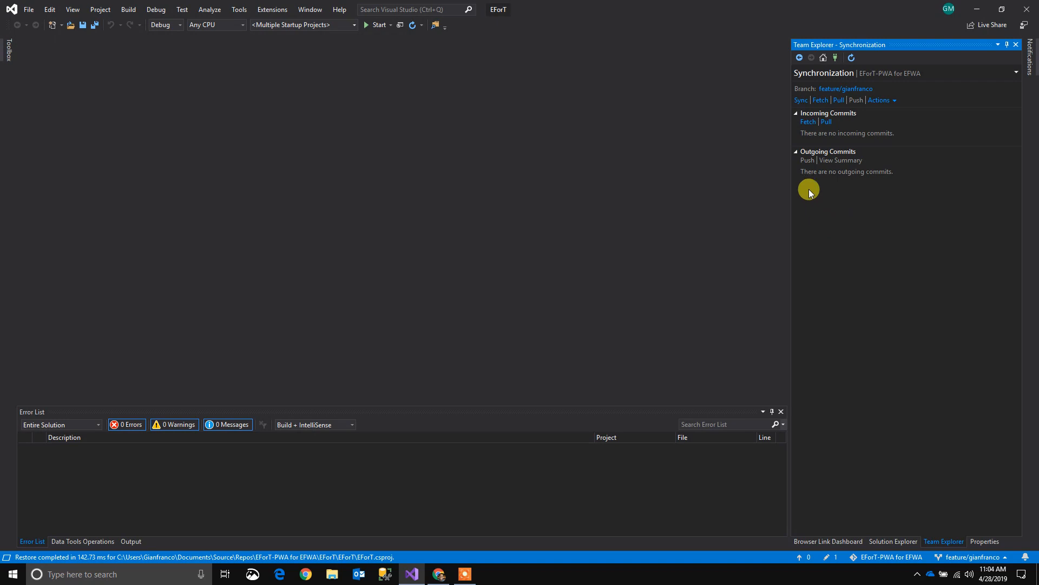
{"action": "mouse_move", "coordinate": [813, 197]}
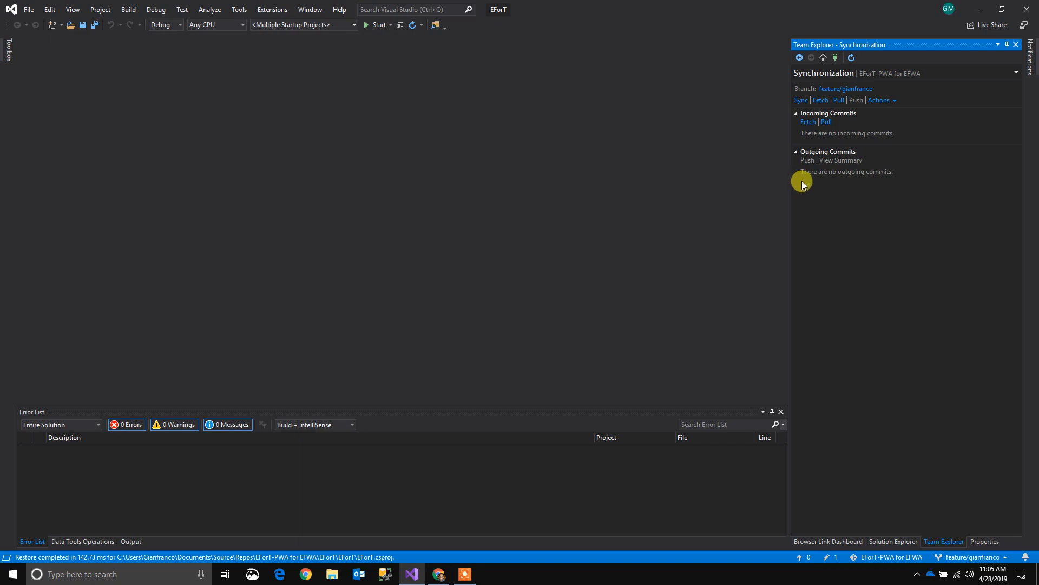
{"action": "mouse_move", "coordinate": [822, 88]}
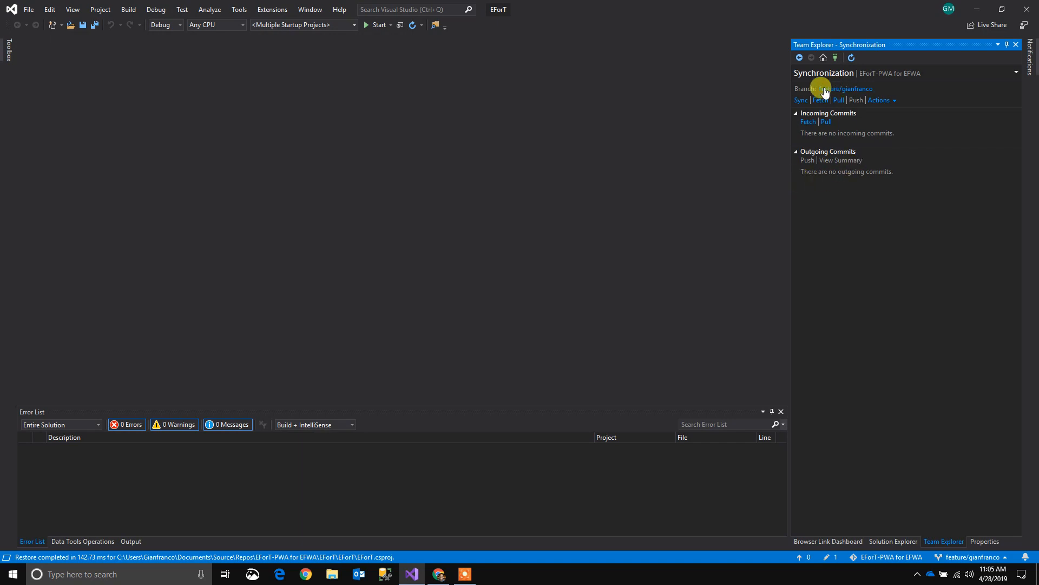
{"action": "mouse_move", "coordinate": [806, 122]}
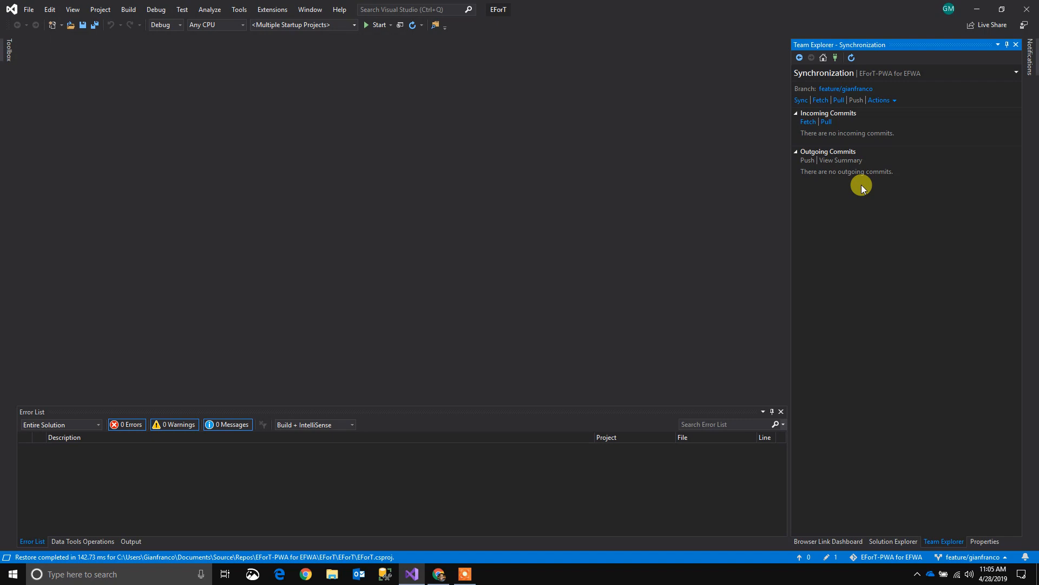
{"action": "mouse_move", "coordinate": [863, 187]}
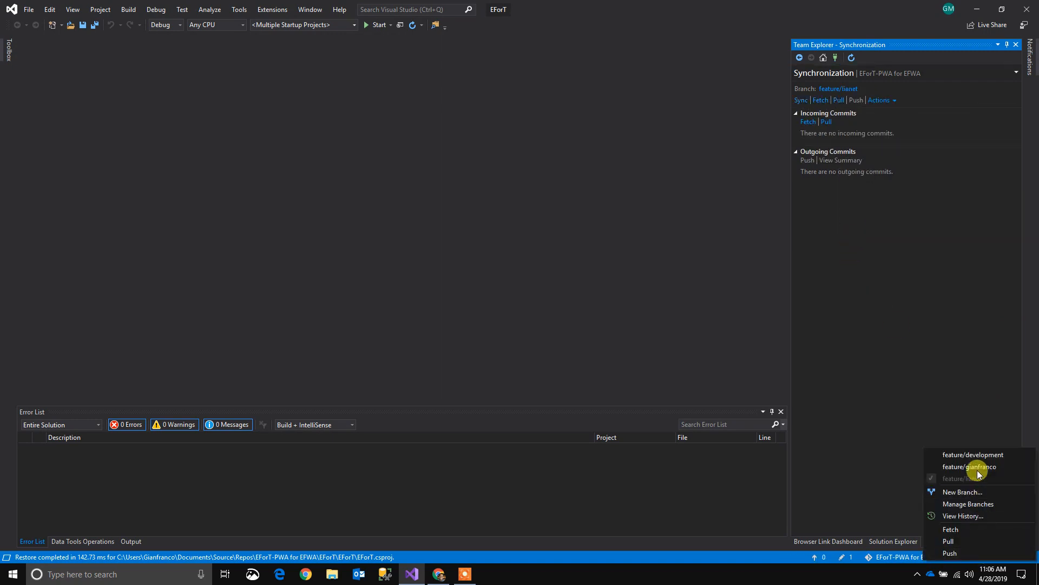
{"action": "left_click", "coordinate": [972, 454]}
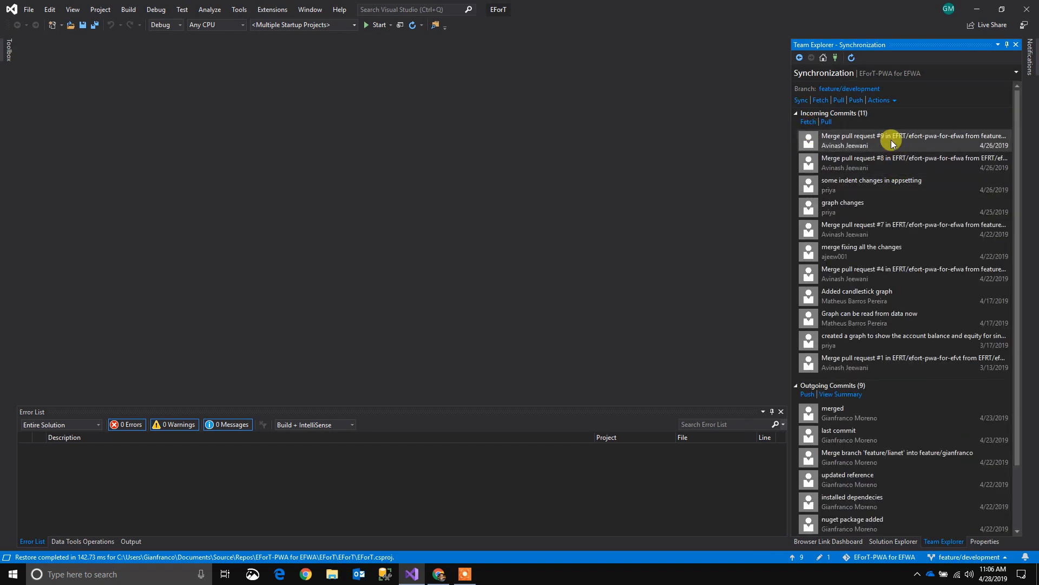
{"action": "mouse_move", "coordinate": [918, 165]}
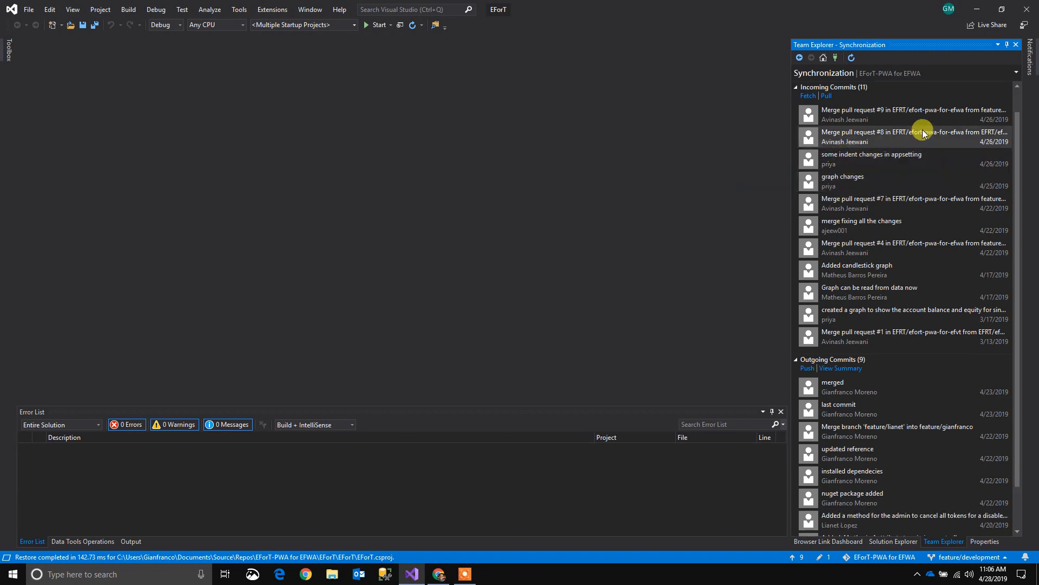
{"action": "mouse_move", "coordinate": [921, 182]}
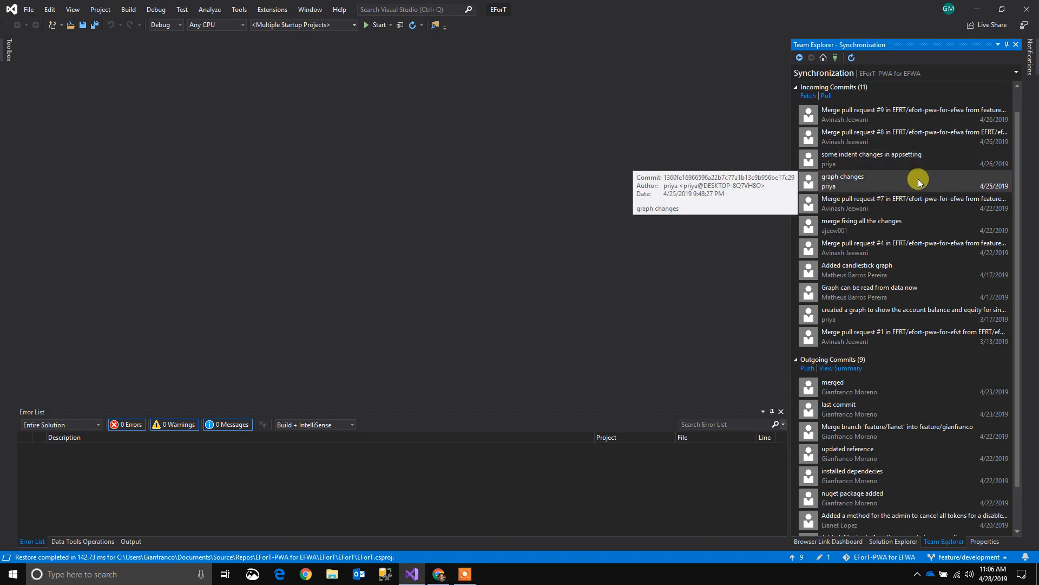
{"action": "mouse_move", "coordinate": [907, 187]}
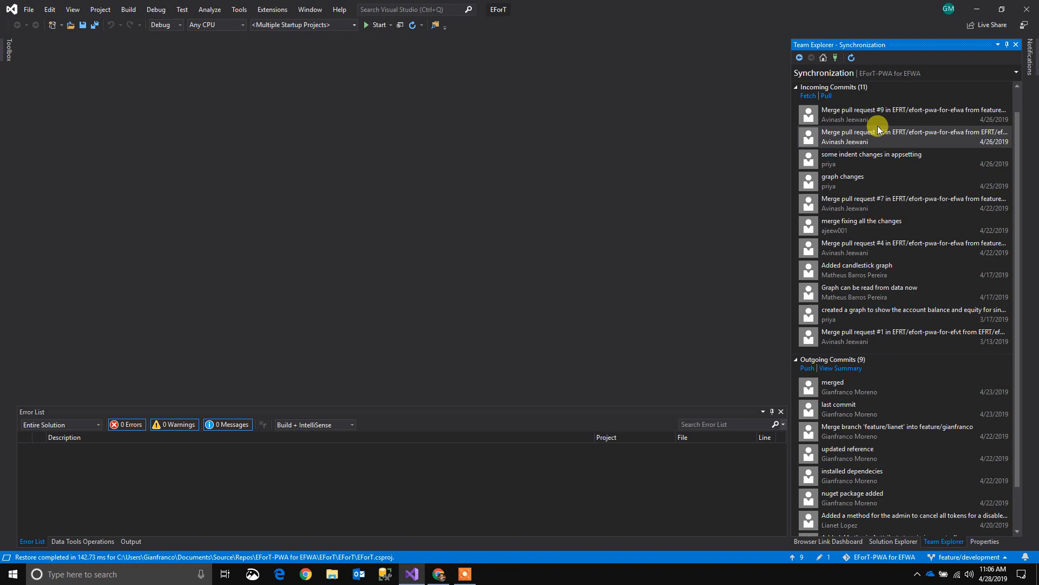
{"action": "mouse_move", "coordinate": [882, 114]}
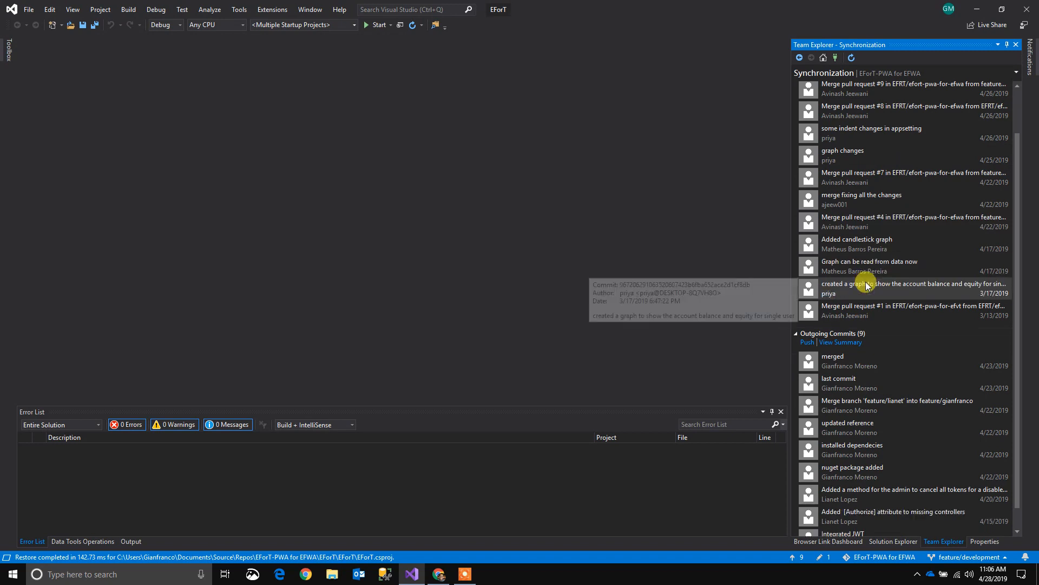
{"action": "scroll", "scroll_direction": "down", "scroll_amount": 3}
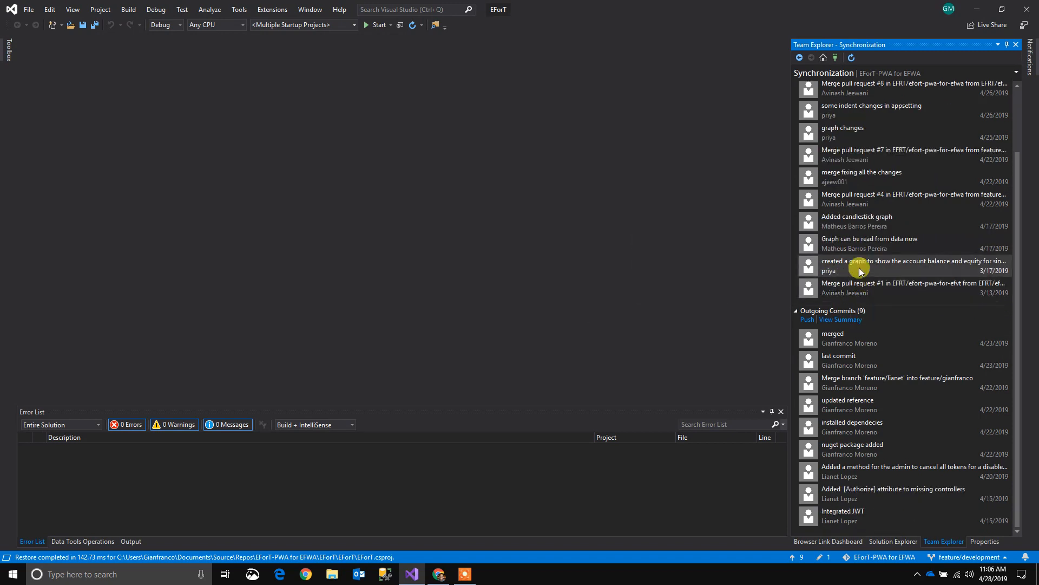
{"action": "mouse_move", "coordinate": [849, 342]}
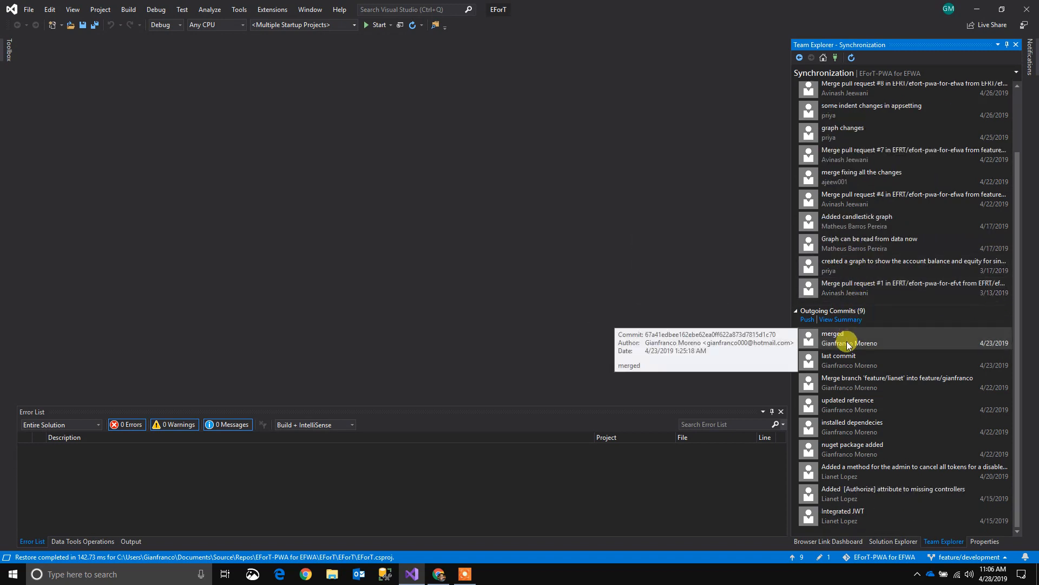
{"action": "mouse_move", "coordinate": [840, 516]}
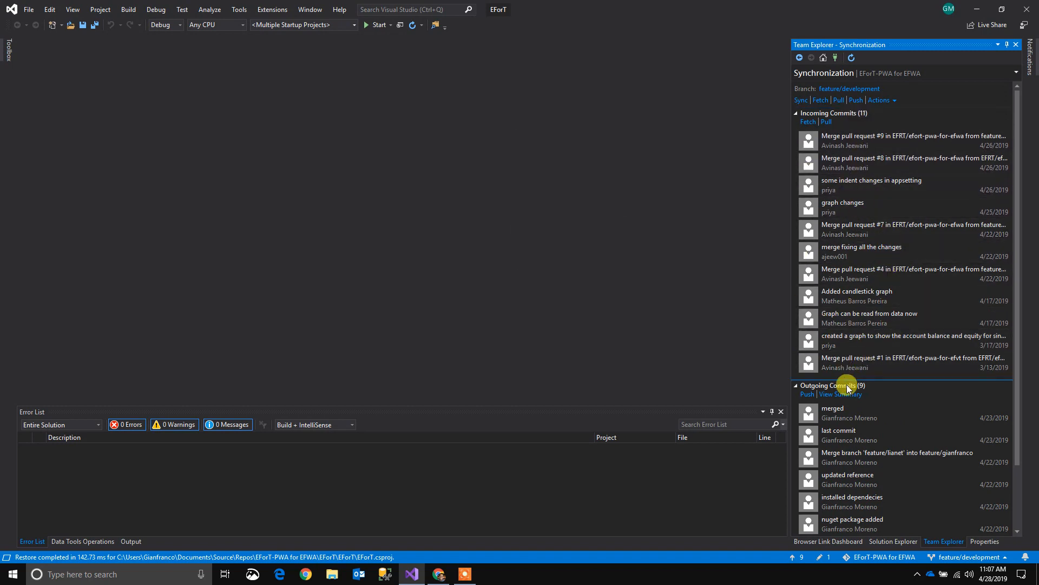
{"action": "mouse_move", "coordinate": [899, 363]}
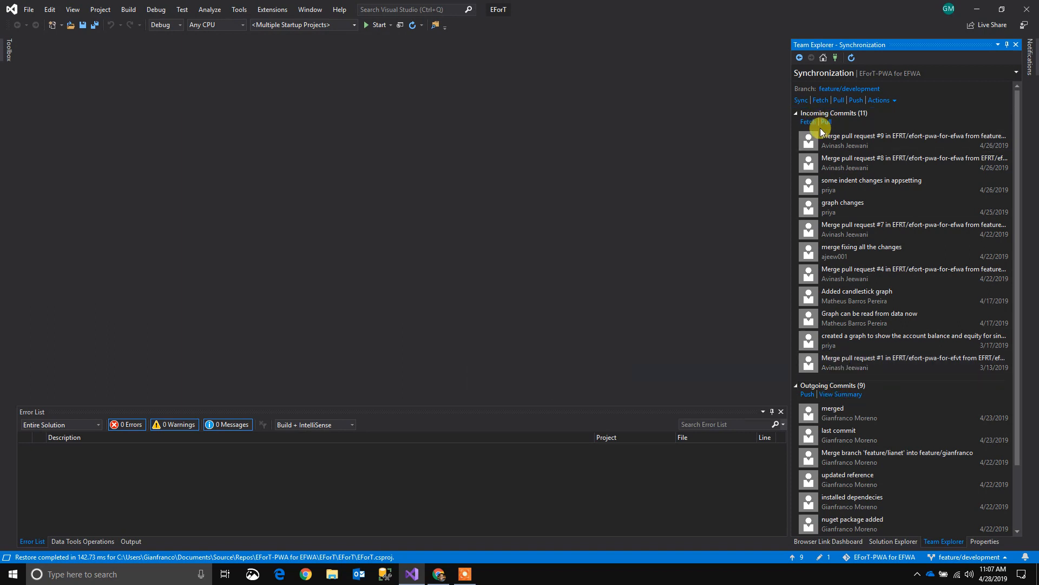
{"action": "scroll", "scroll_direction": "down", "scroll_amount": 3}
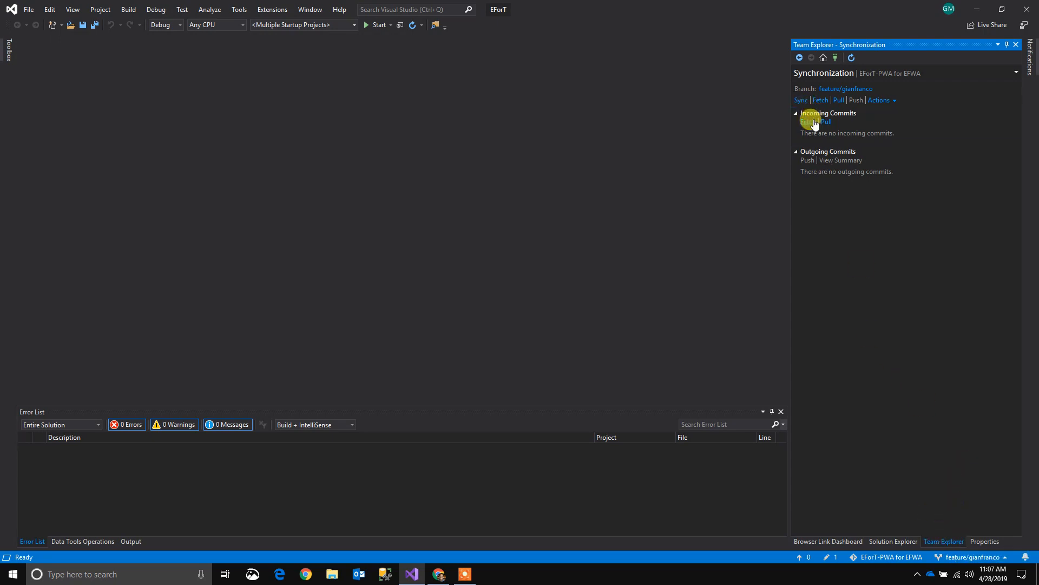
{"action": "mouse_move", "coordinate": [899, 518]}
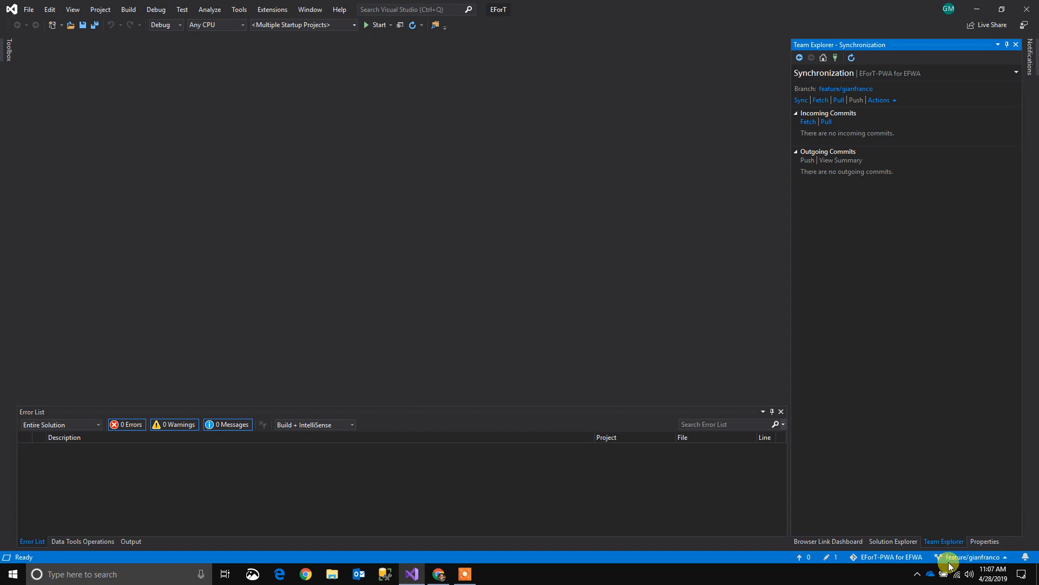
- Verify feature/gianfranco has no incoming or outgoing commits, ending on Team Explorer Home
{"action": "left_click", "coordinate": [974, 557]}
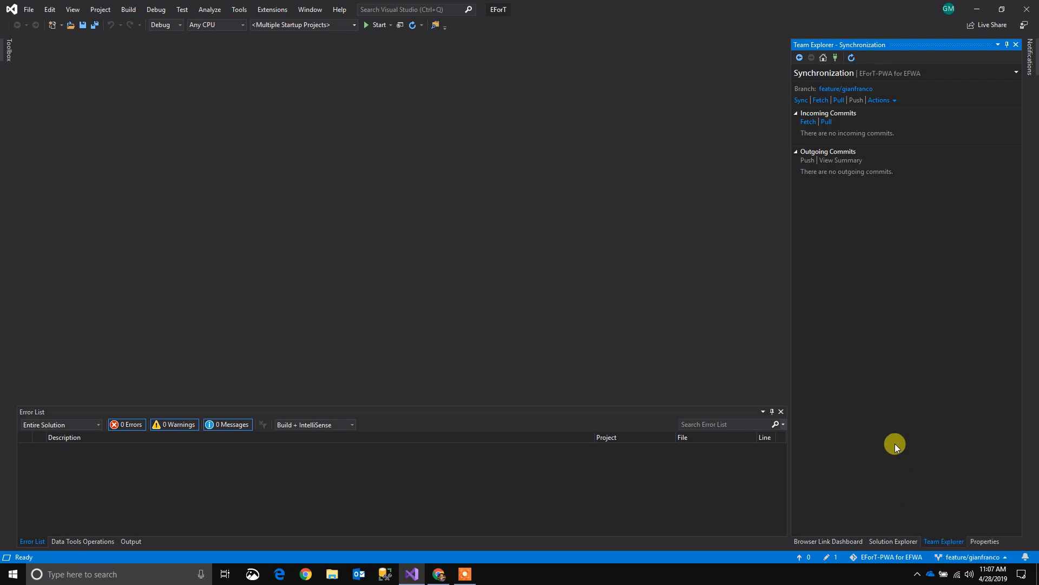
{"action": "left_click", "coordinate": [823, 58]}
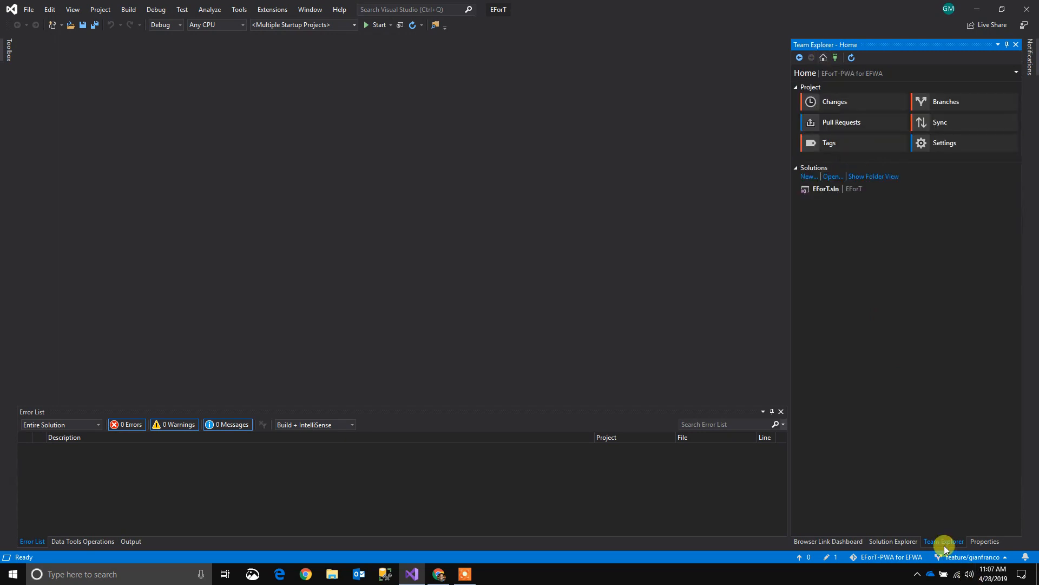
{"action": "left_click", "coordinate": [940, 122]}
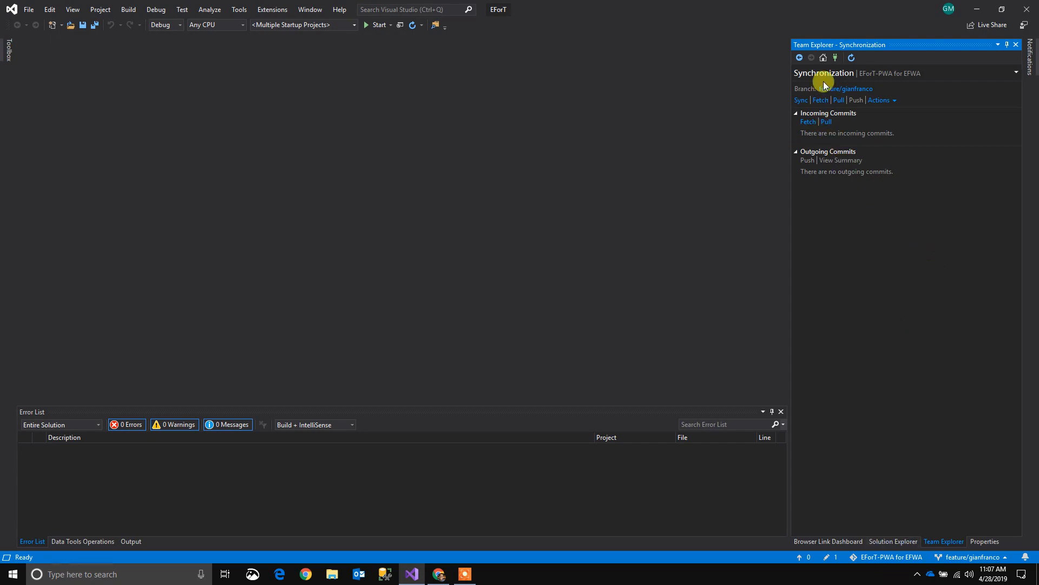
{"action": "left_click", "coordinate": [823, 57]}
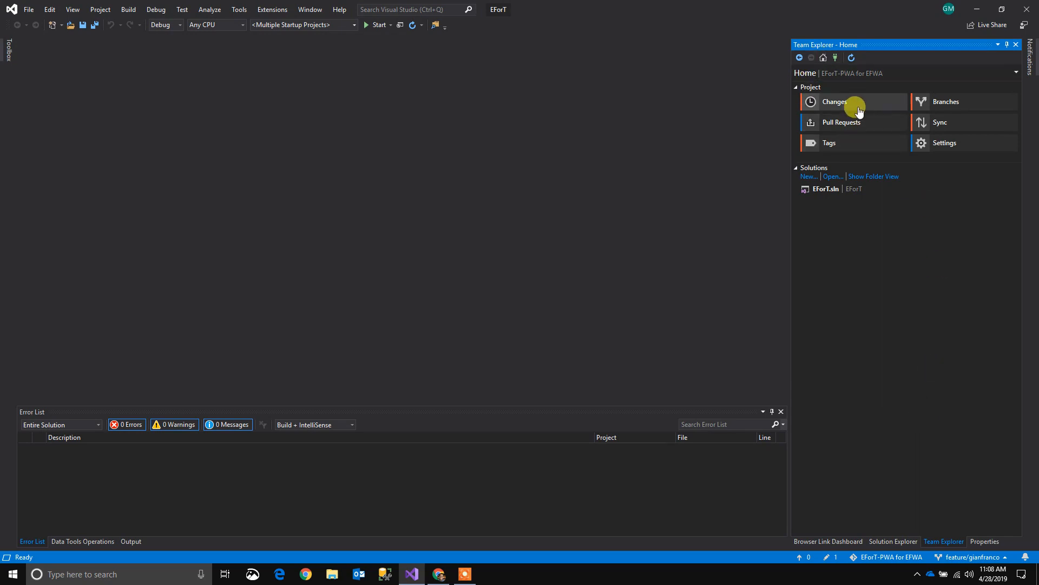
- Commit the pending Entities.csproj.user change locally with the message 'example'
{"action": "left_click", "coordinate": [835, 102]}
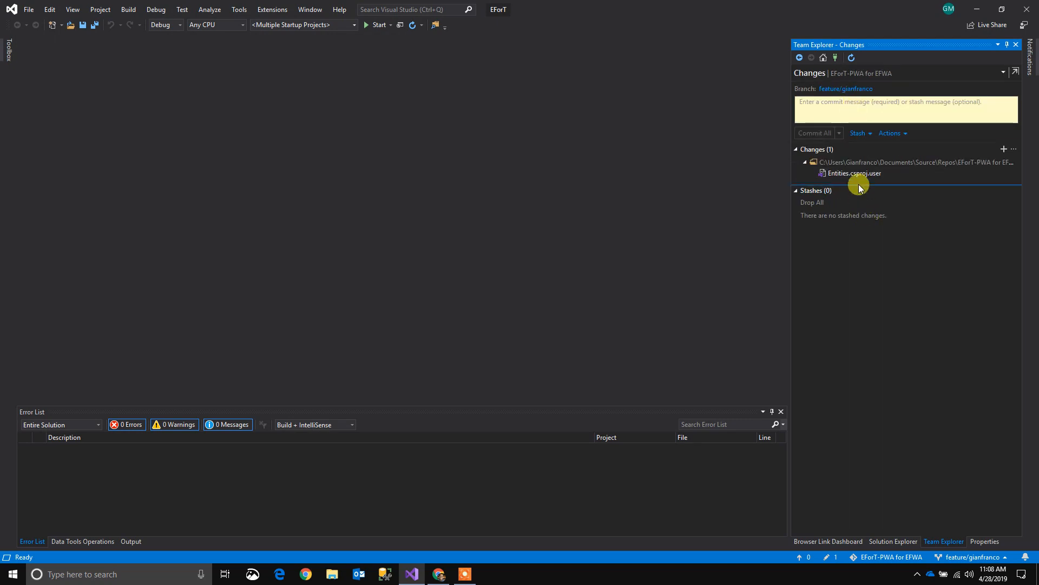
{"action": "mouse_move", "coordinate": [832, 163]}
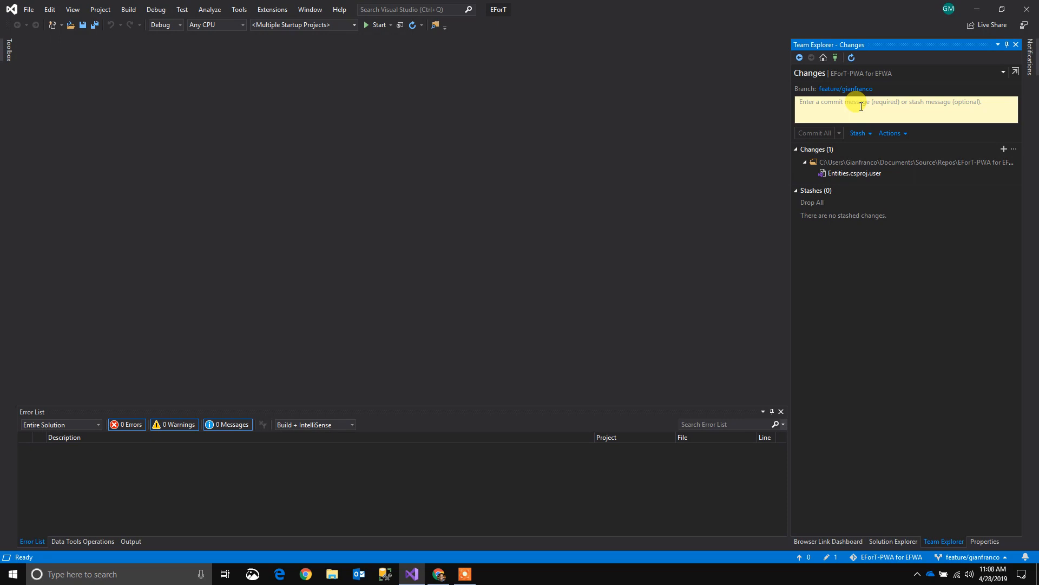
{"action": "type", "text": "ef"}
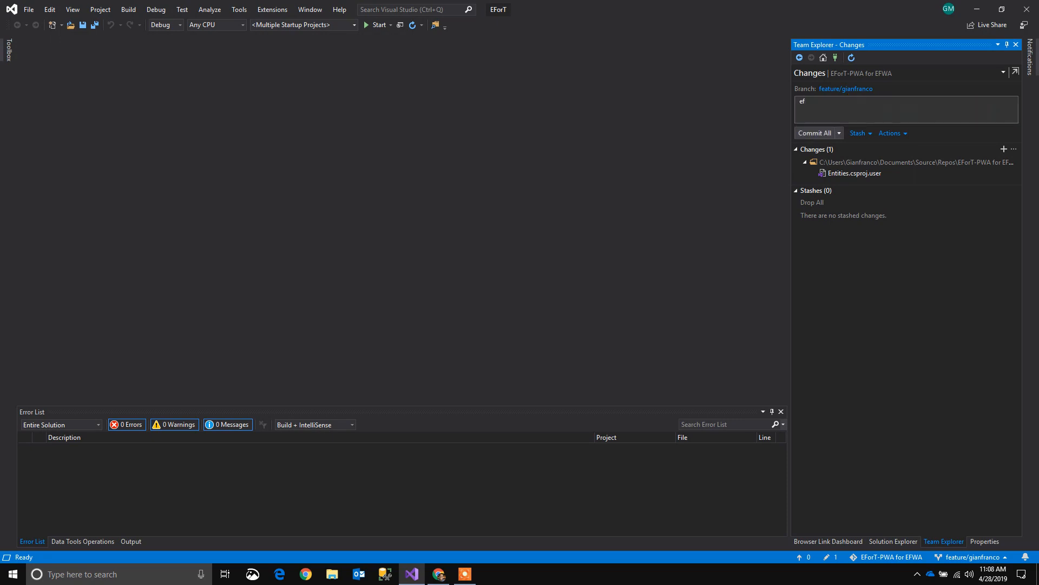
{"action": "type", "text": "example"}
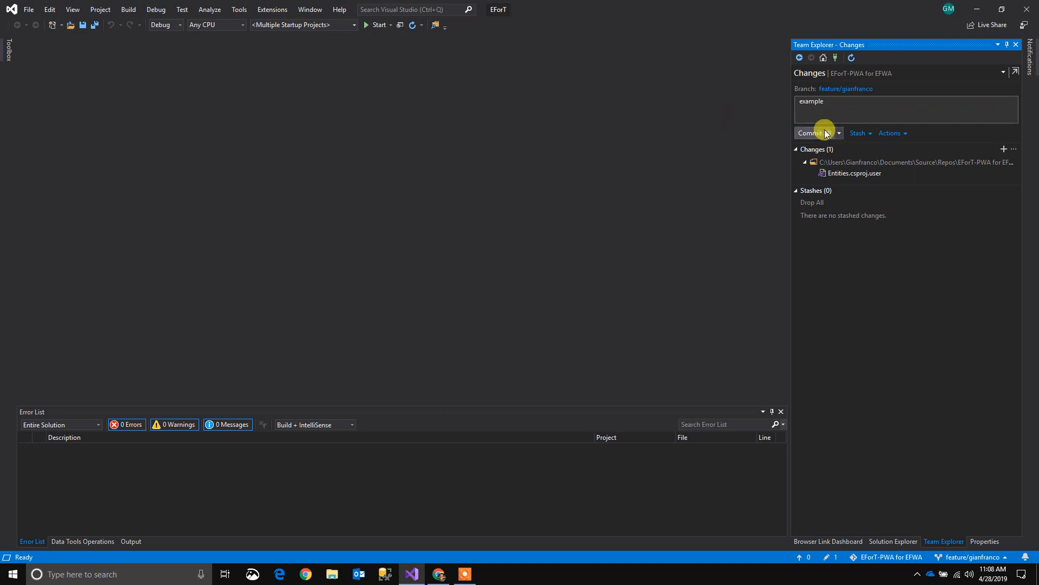
{"action": "left_click", "coordinate": [810, 132]}
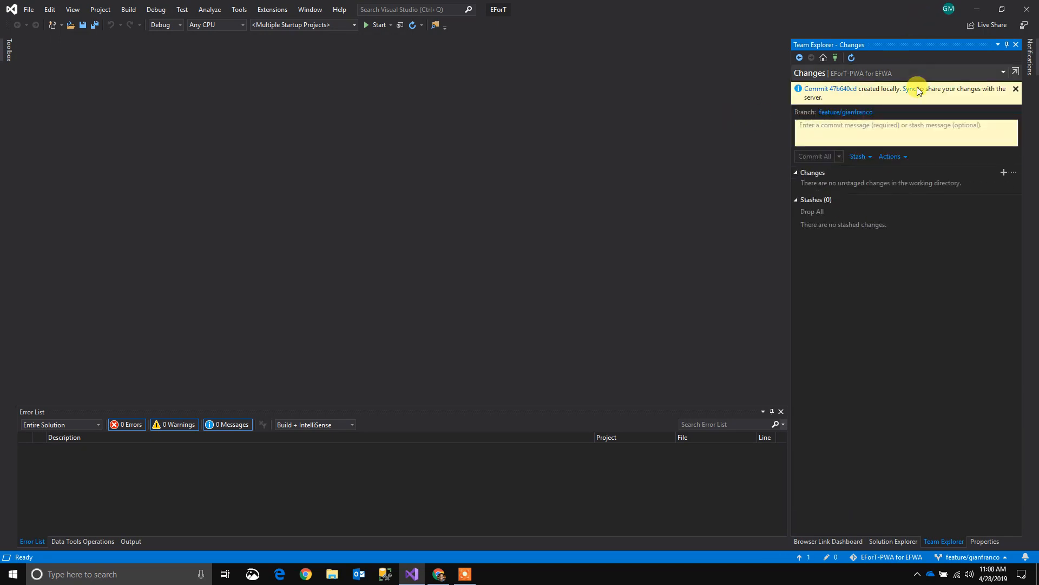
- Push the example commit to origin/feature/gianfranco from the synchronization page
{"action": "left_click", "coordinate": [915, 88]}
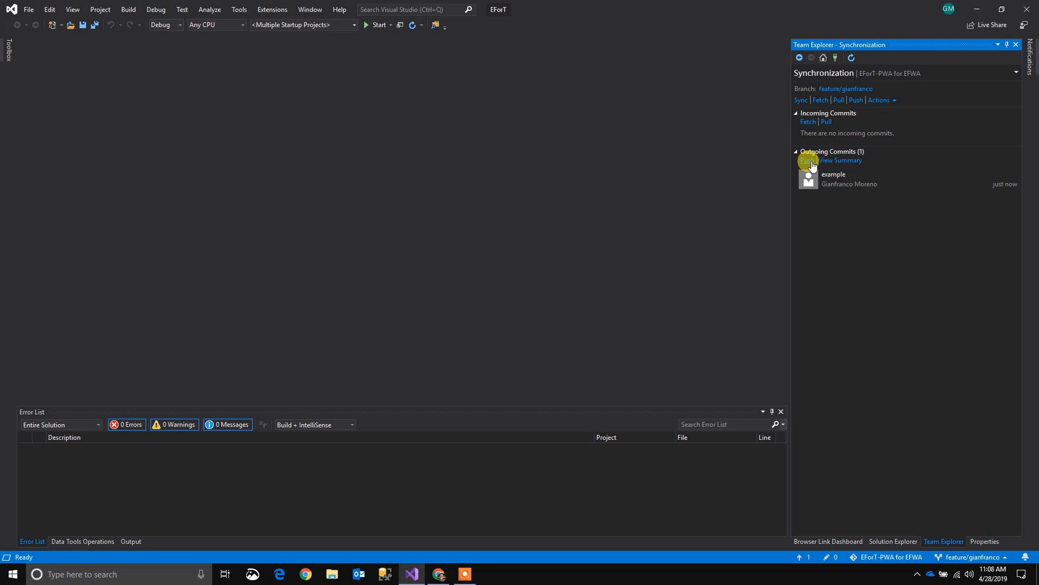
{"action": "left_click", "coordinate": [808, 160]}
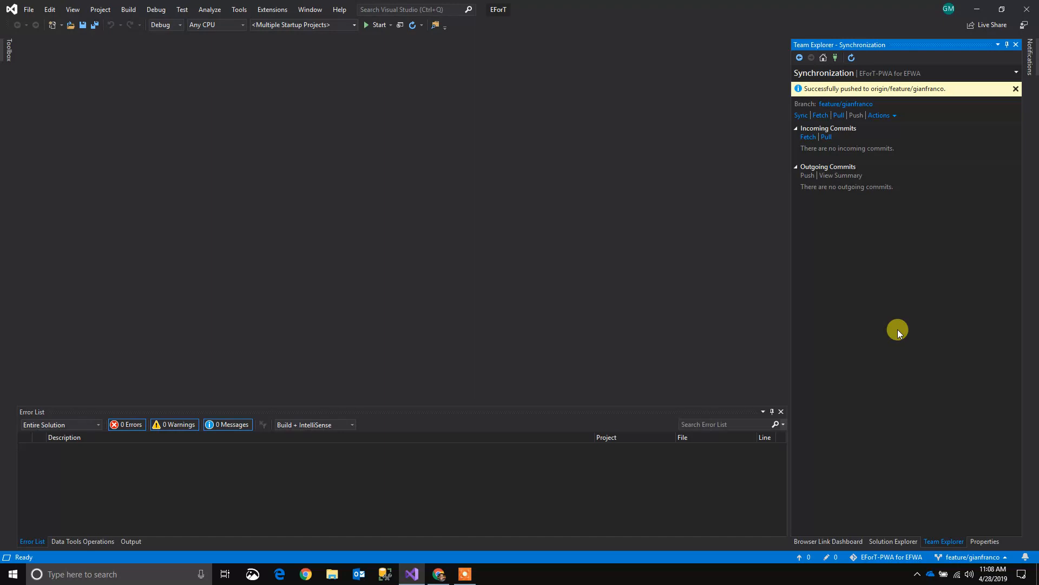
{"action": "mouse_move", "coordinate": [974, 556]}
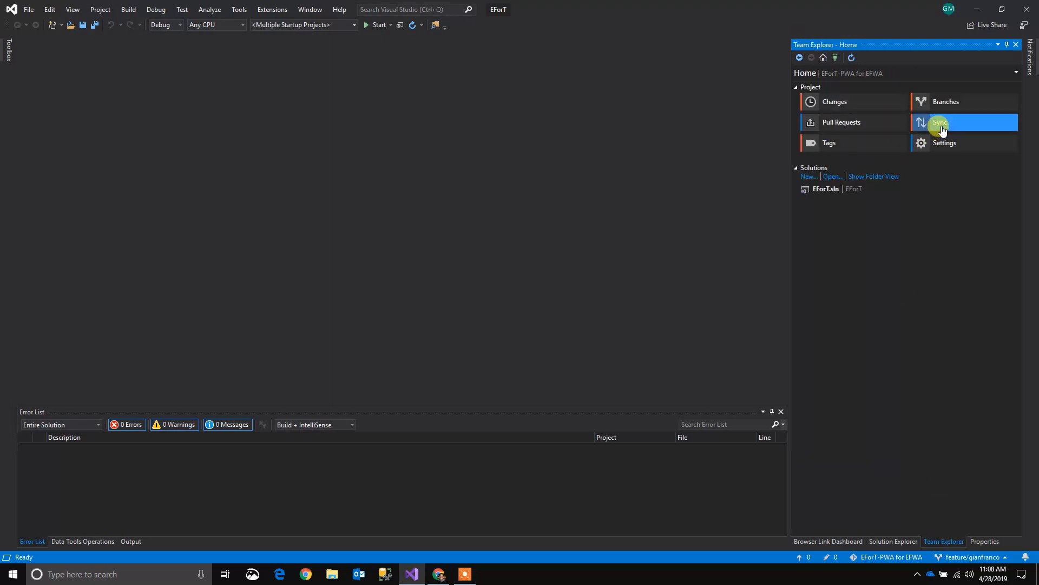
- Confirm no outgoing commits and no remaining uncommitted changes after the push
{"action": "left_click", "coordinate": [940, 122]}
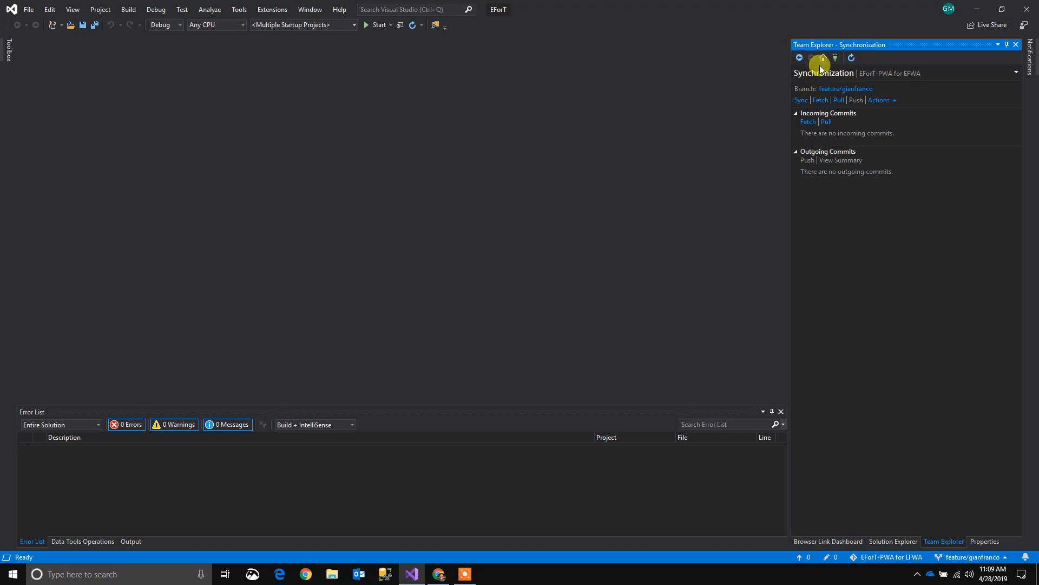
{"action": "left_click", "coordinate": [823, 58]}
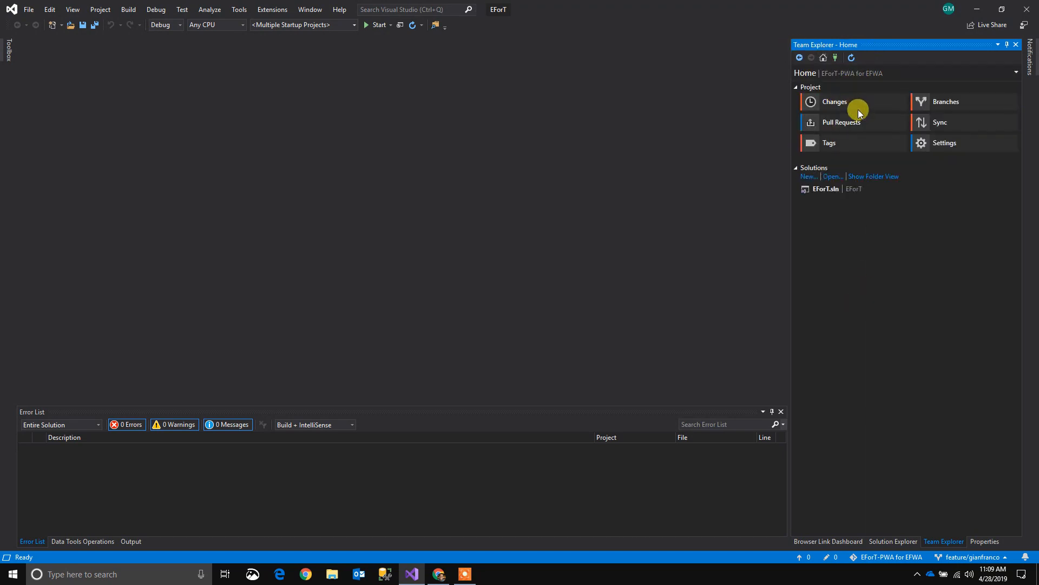
{"action": "left_click", "coordinate": [835, 102]}
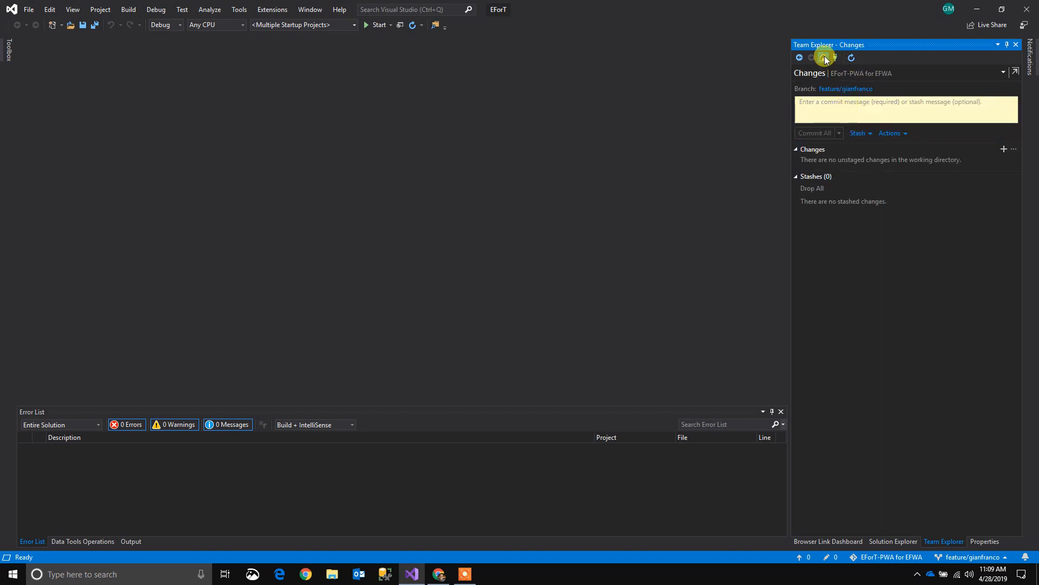
{"action": "left_click", "coordinate": [825, 57]}
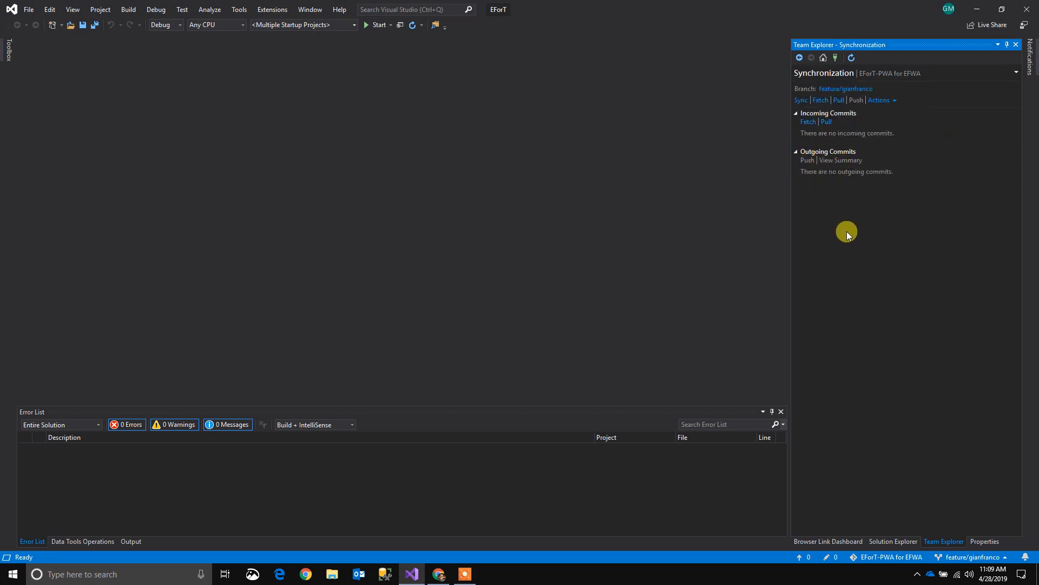
{"action": "mouse_move", "coordinate": [822, 284]}
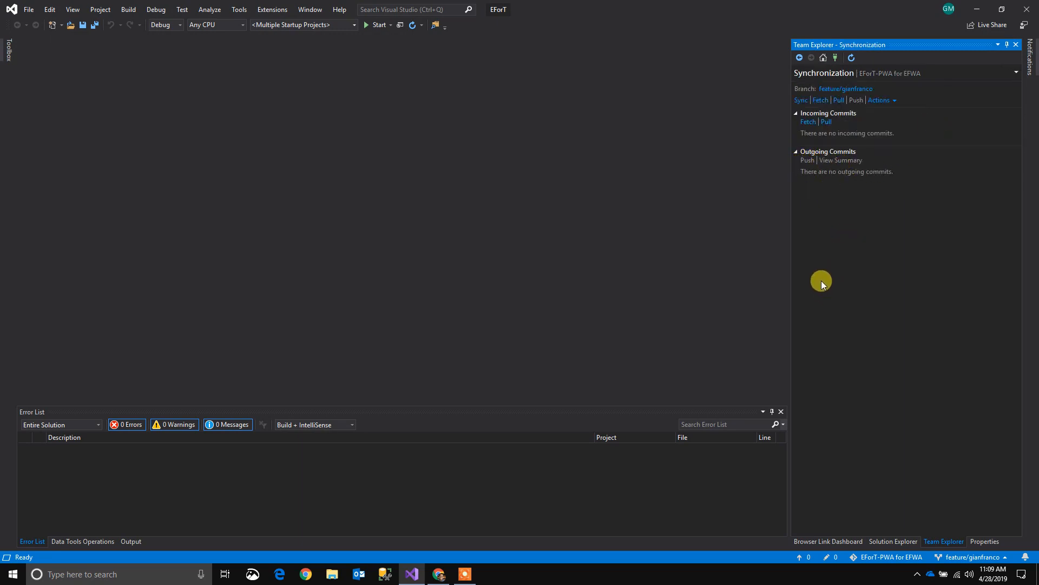